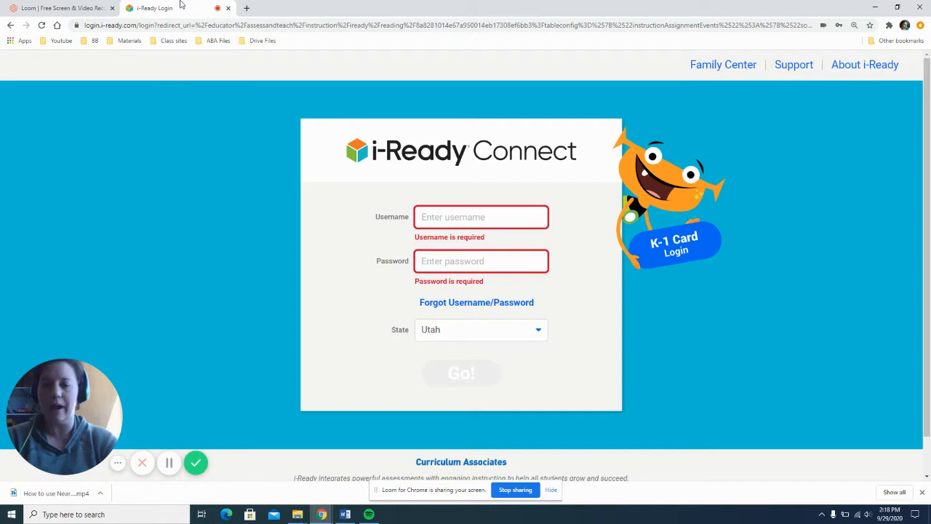
mouse_move(215, 319)
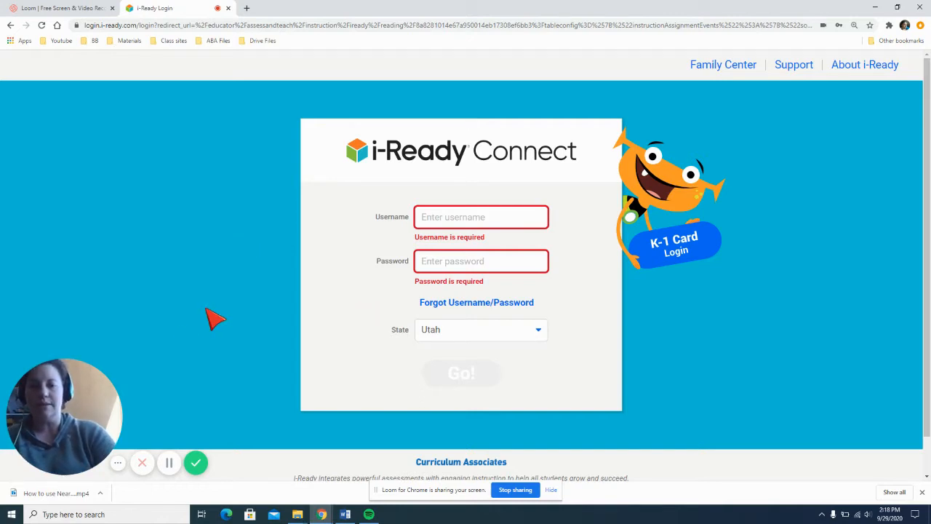
mouse_move(200, 352)
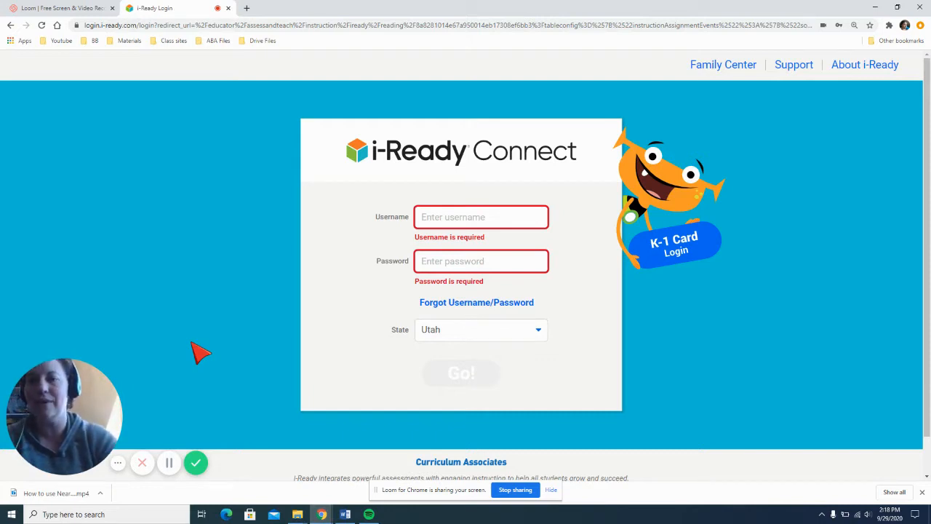
mouse_move(140, 16)
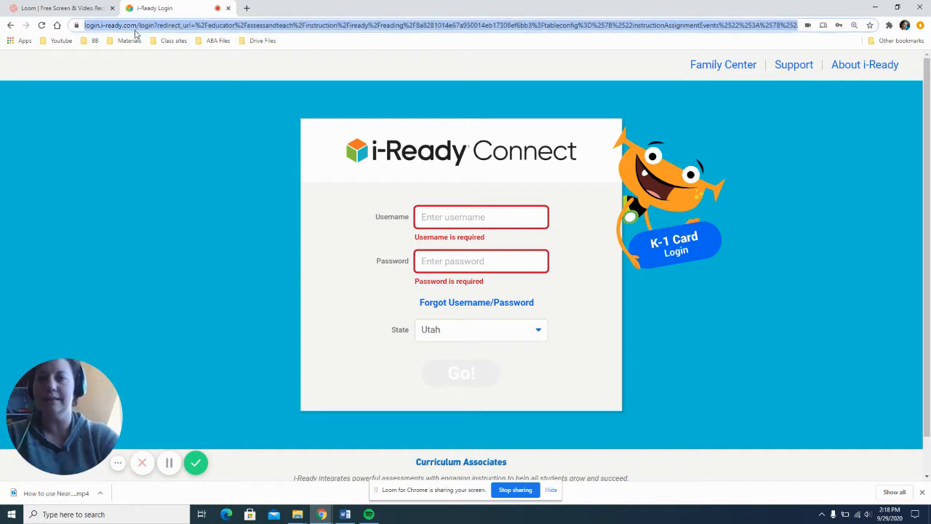
type("iready.com")
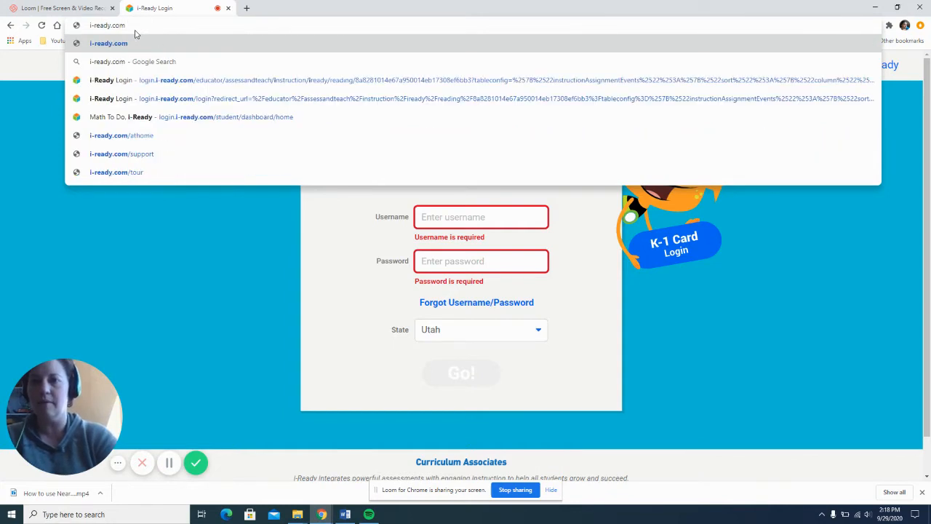
mouse_move(302, 5)
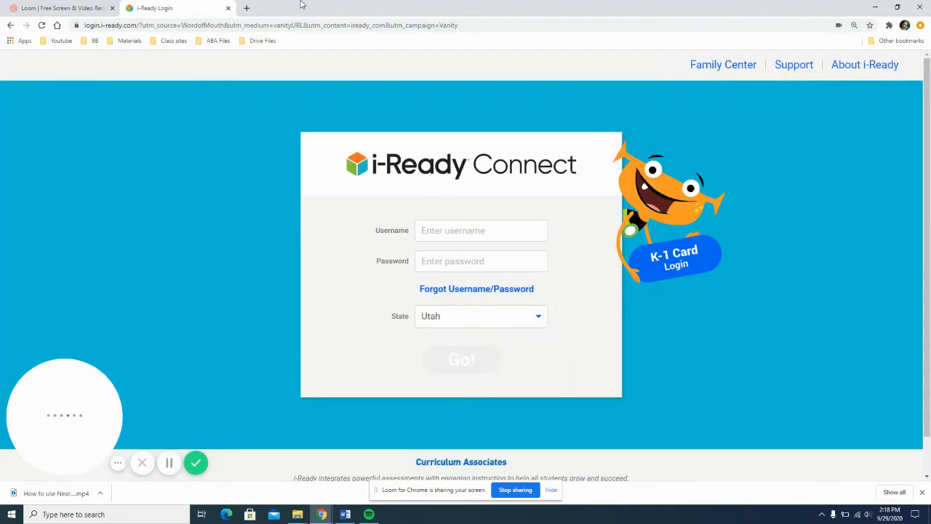
type("jr565317")
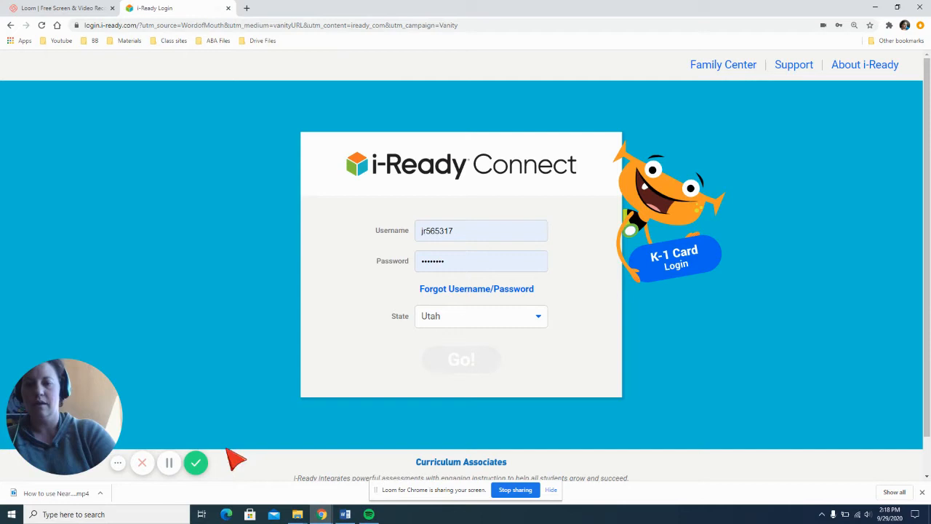
left_click(461, 359)
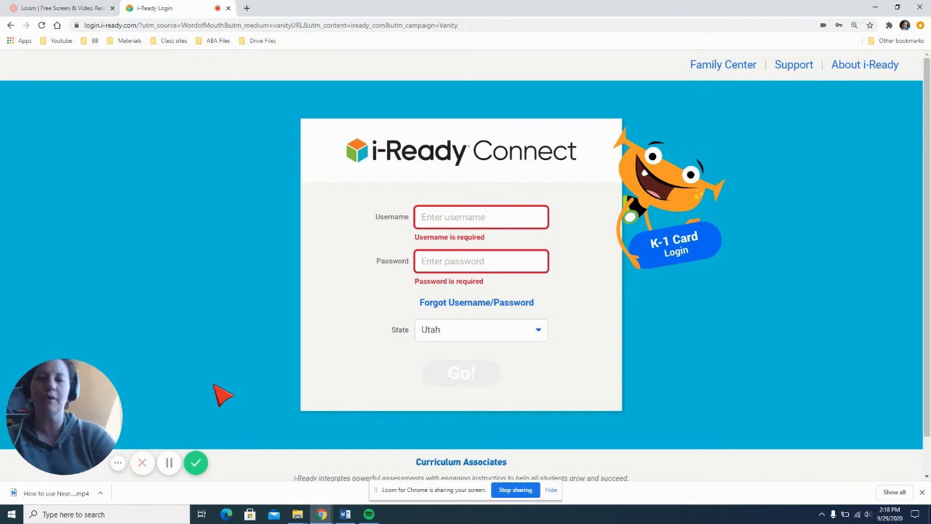
mouse_move(462, 272)
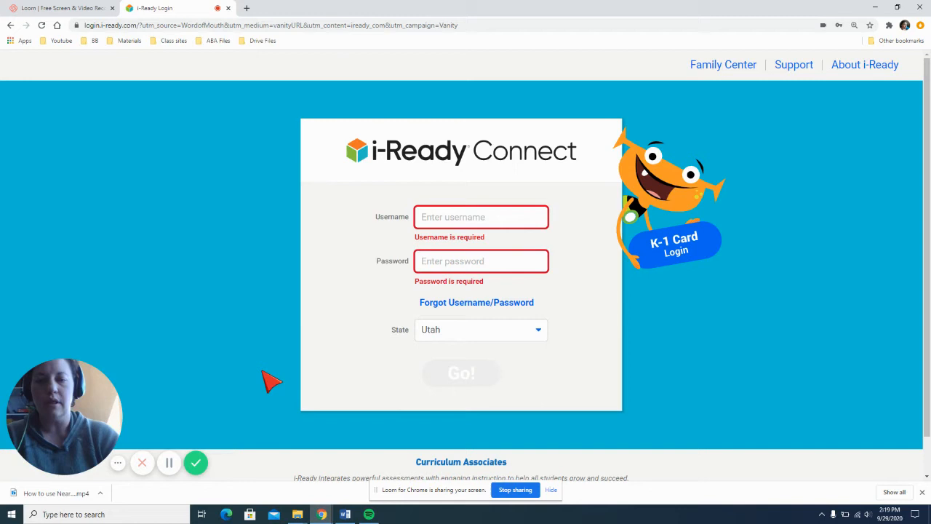
mouse_move(152, 457)
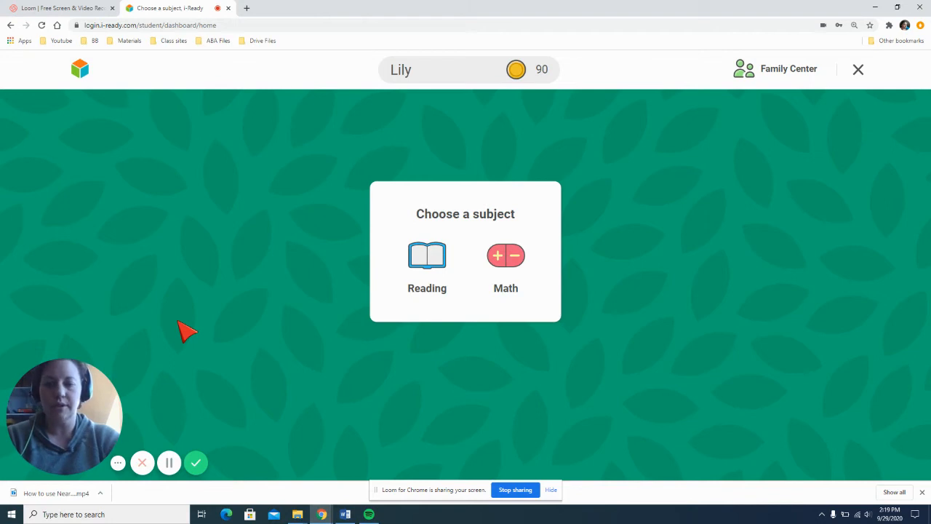
mouse_move(448, 137)
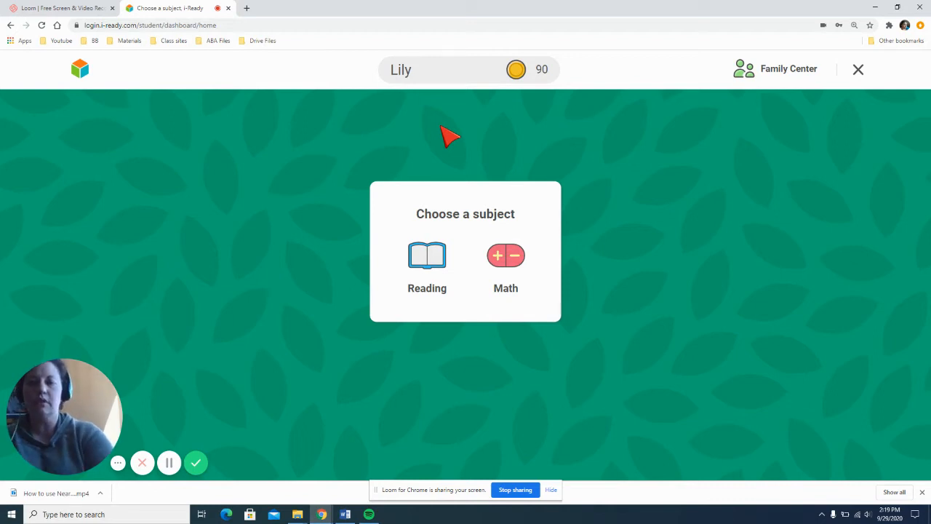
mouse_move(420, 305)
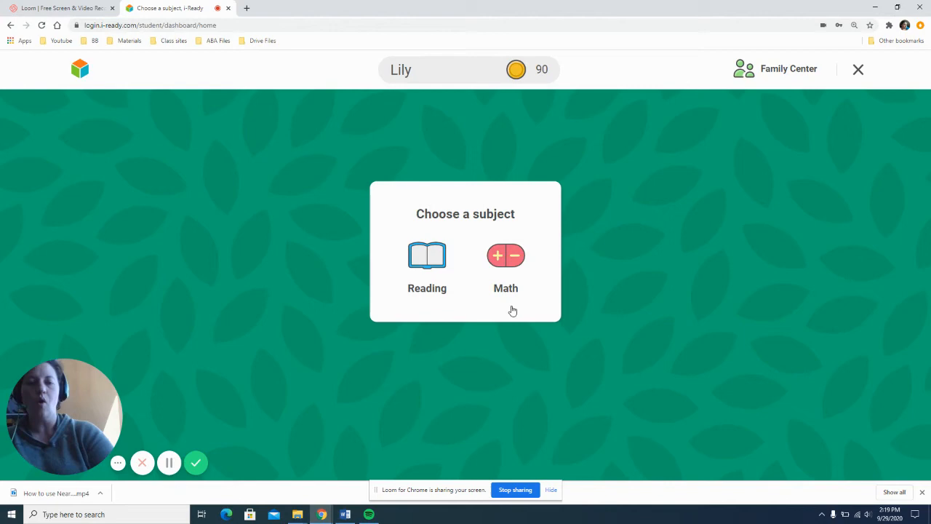
mouse_move(427, 255)
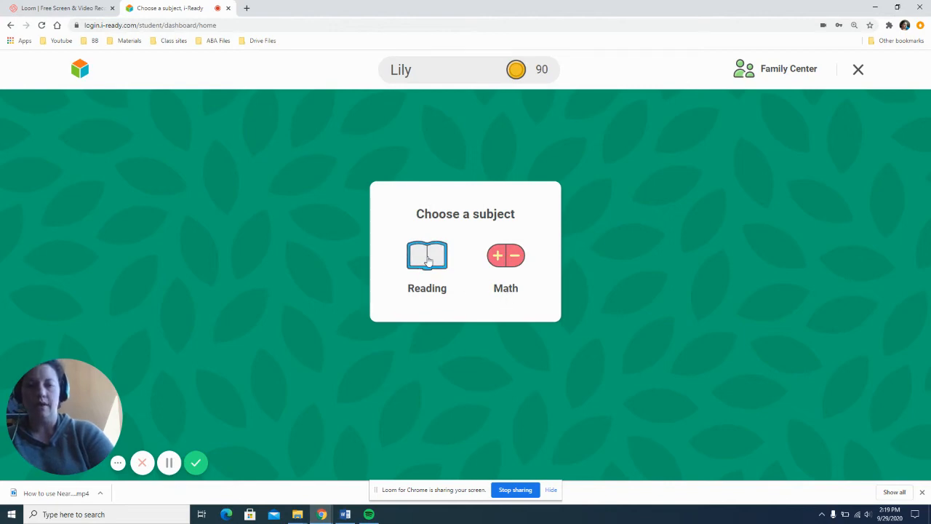
left_click(427, 255)
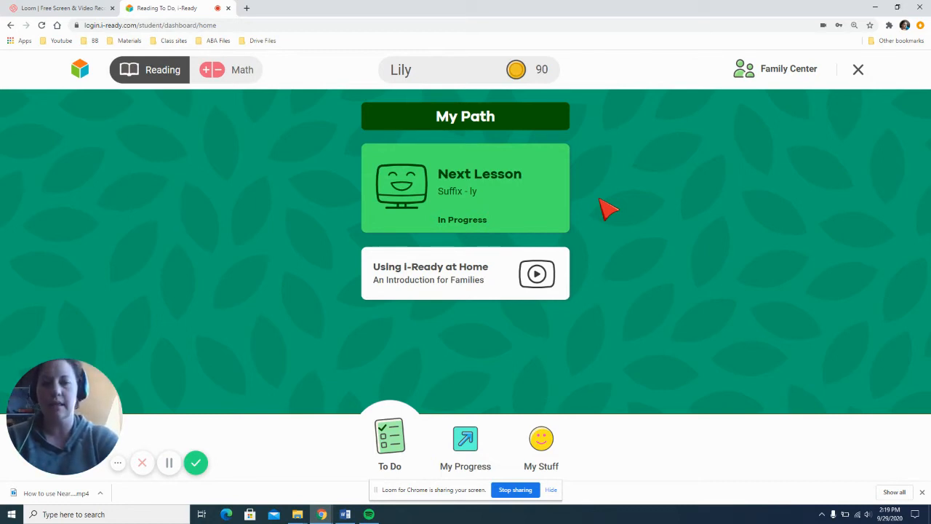
mouse_move(458, 225)
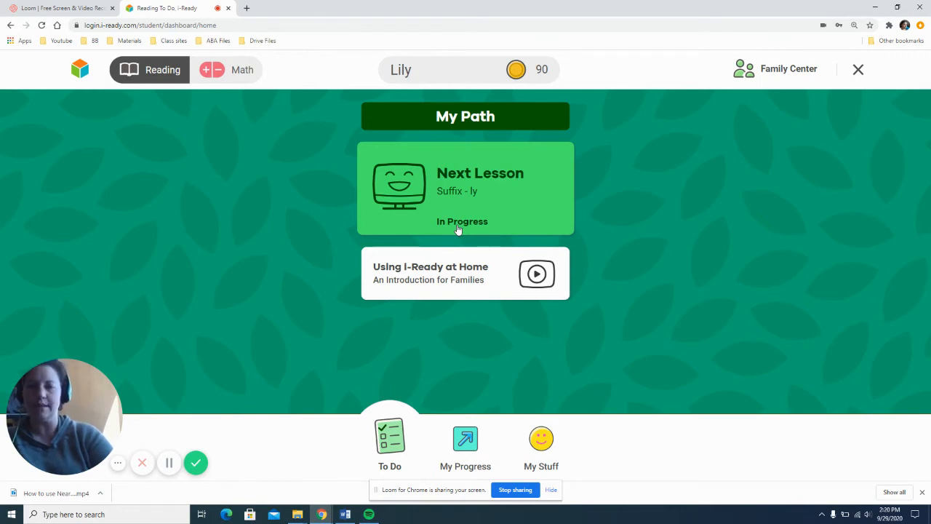
mouse_move(465, 346)
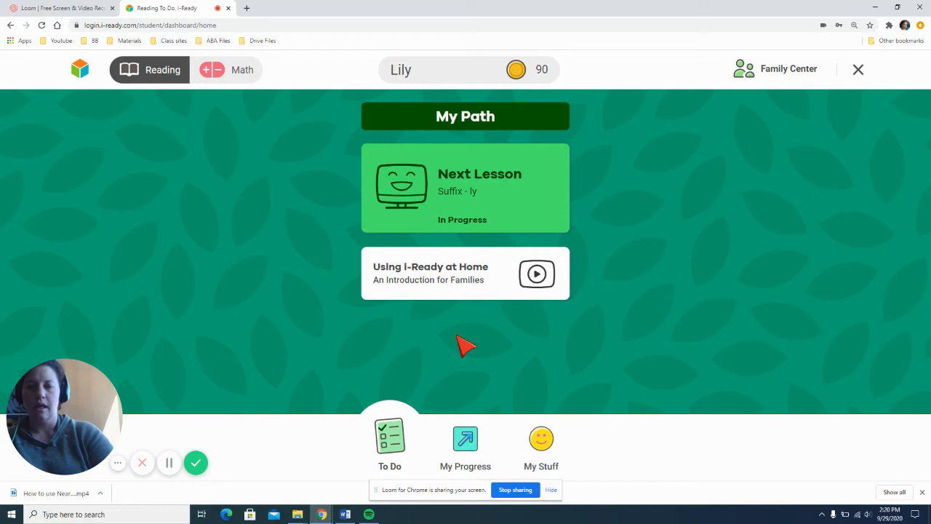
mouse_move(464, 334)
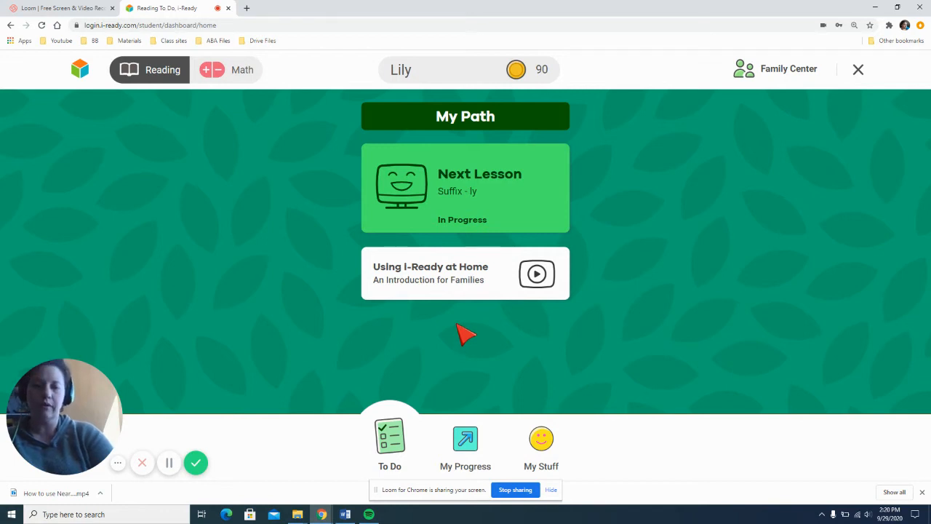
mouse_move(469, 295)
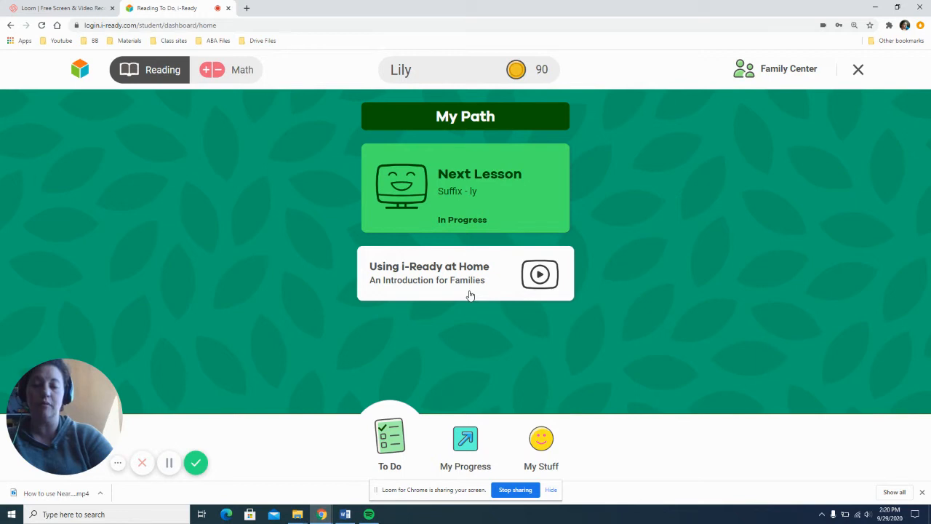
mouse_move(407, 381)
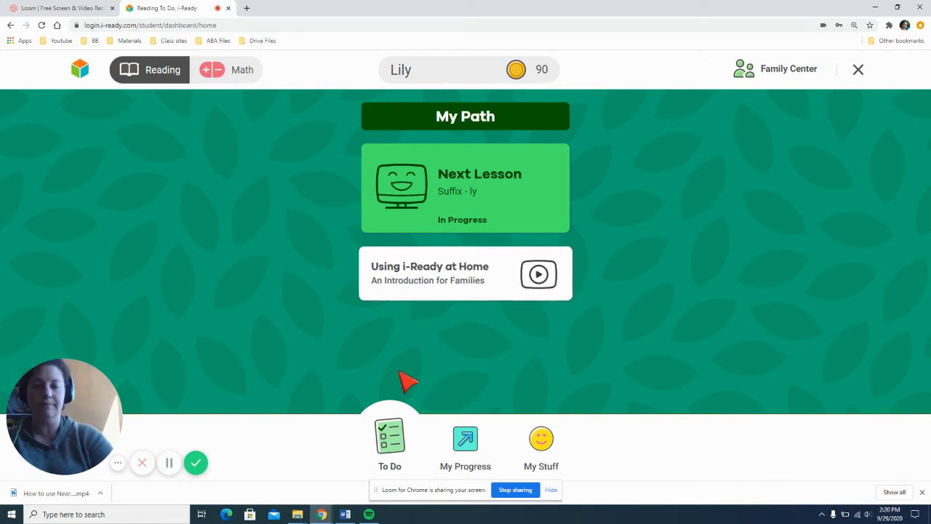
mouse_move(397, 475)
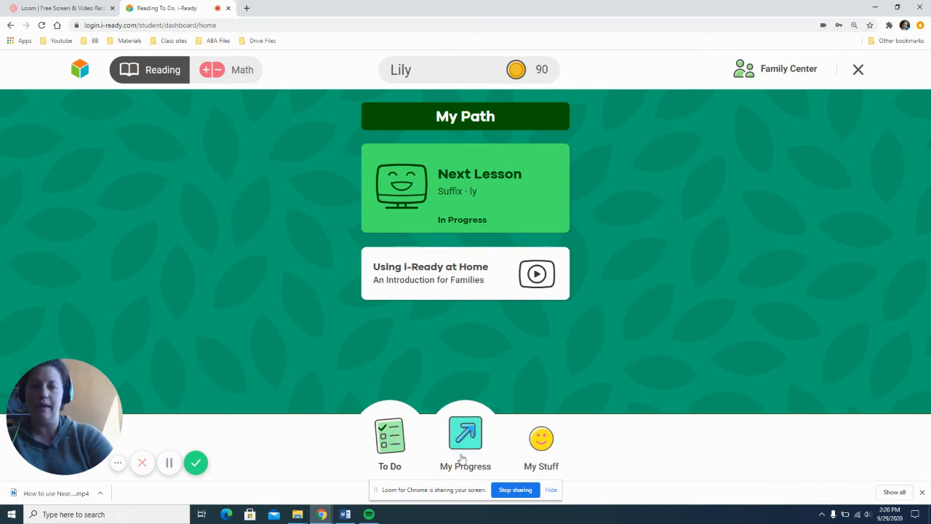
Open My Progress and switch to Math stats: 41 minutes, 25 lessons passed
left_click(465, 441)
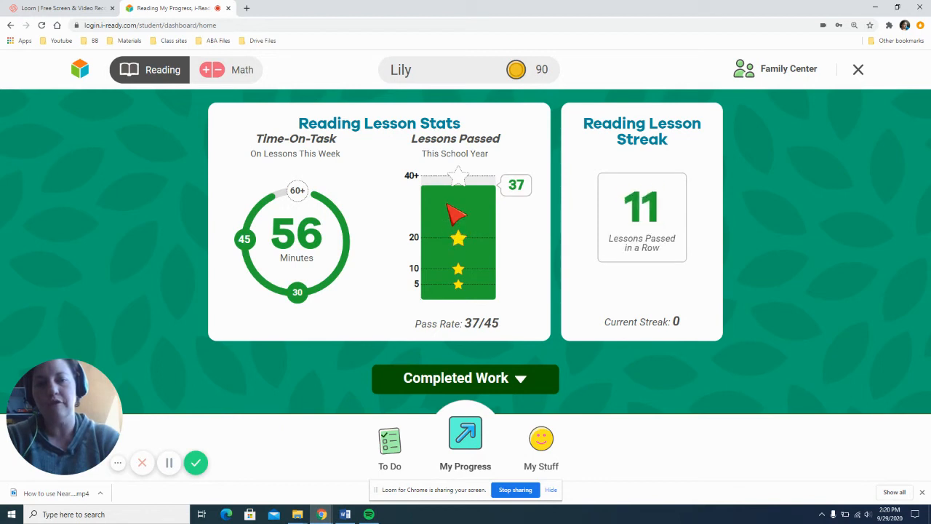
mouse_move(558, 254)
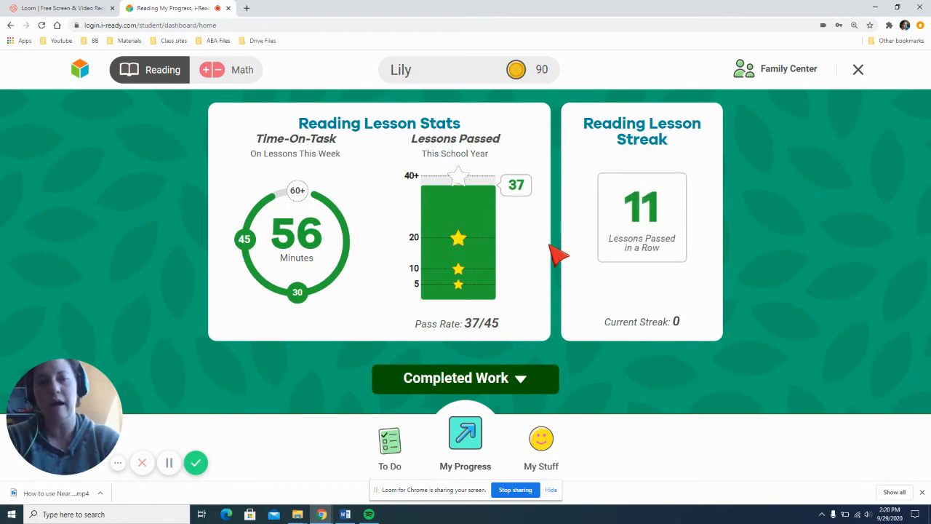
mouse_move(494, 299)
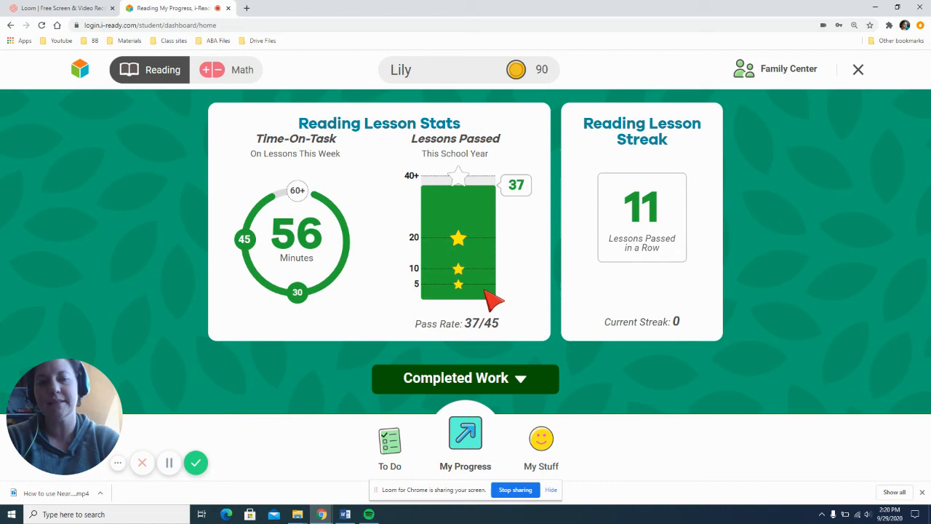
mouse_move(651, 273)
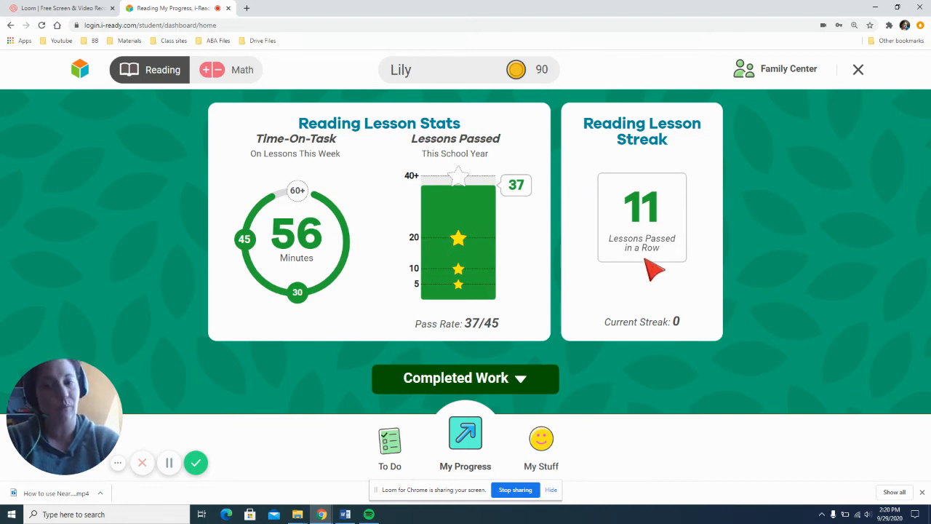
mouse_move(130, 214)
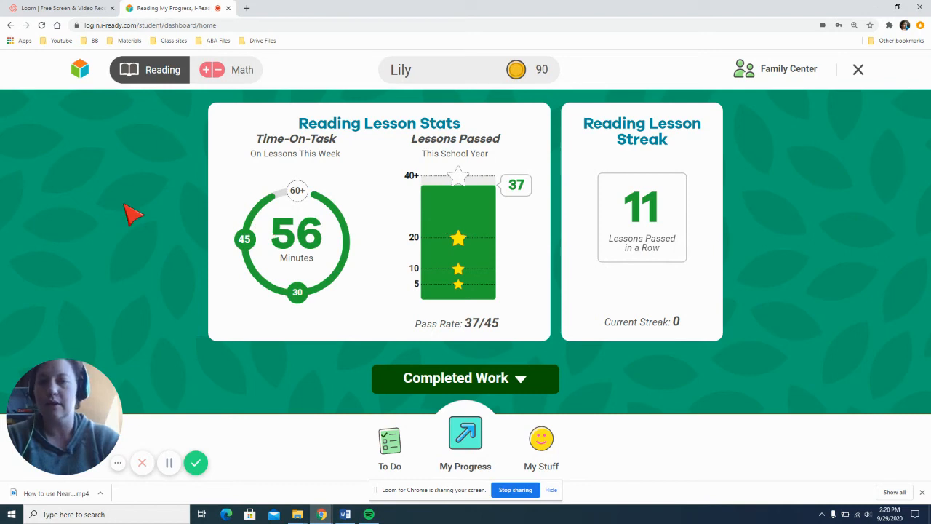
mouse_move(101, 202)
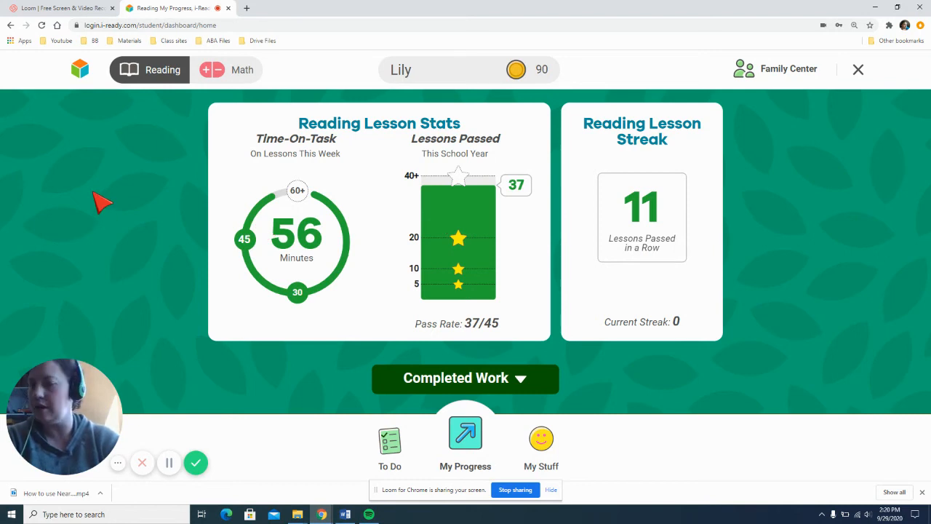
mouse_move(143, 195)
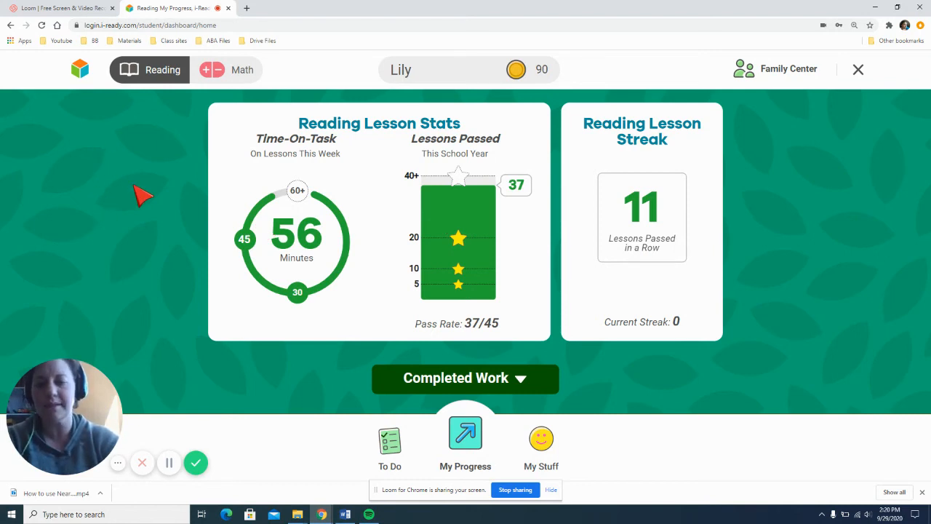
mouse_move(404, 280)
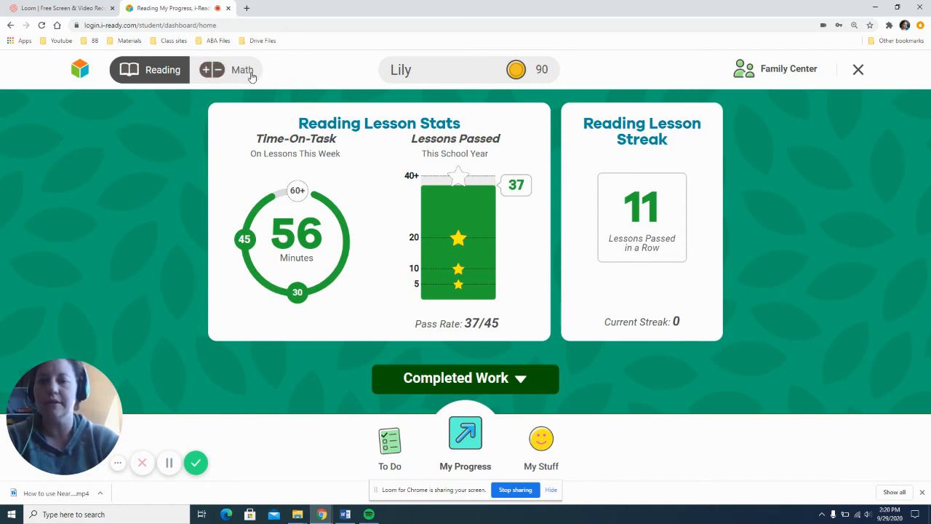
left_click(242, 70)
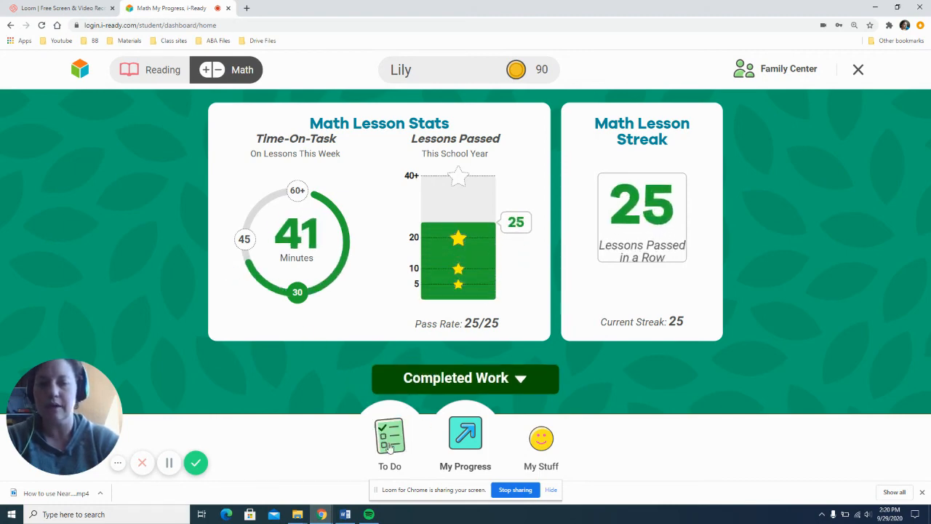
Open the Math To Do list with two lessons due 10/05/20 and My Path
left_click(389, 436)
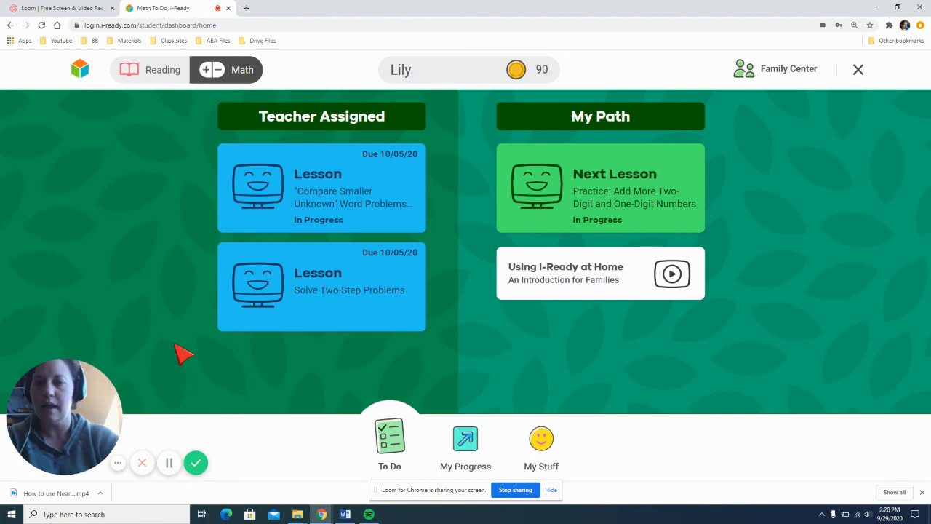
mouse_move(180, 245)
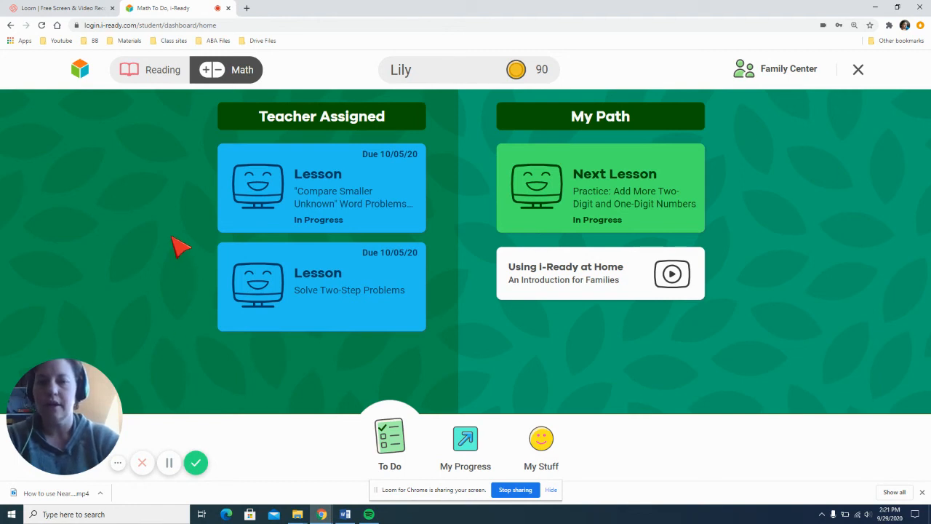
mouse_move(325, 183)
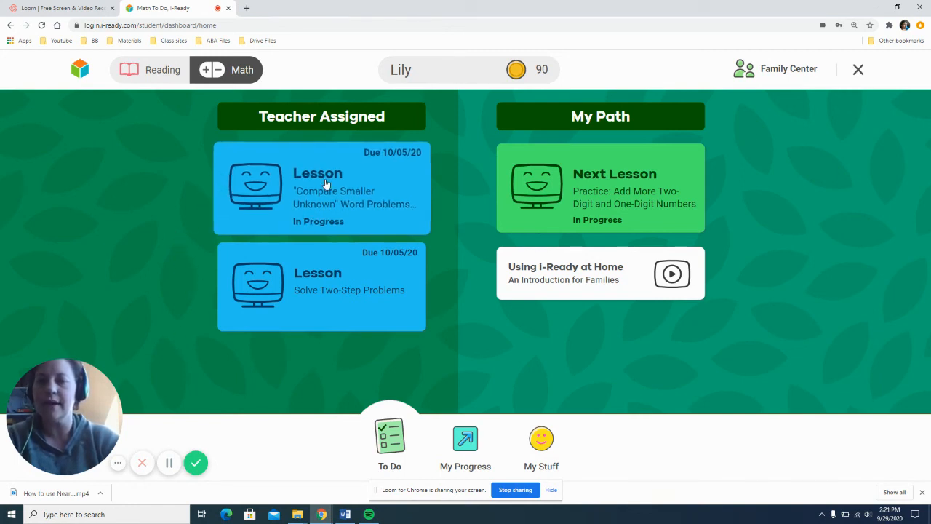
mouse_move(389, 217)
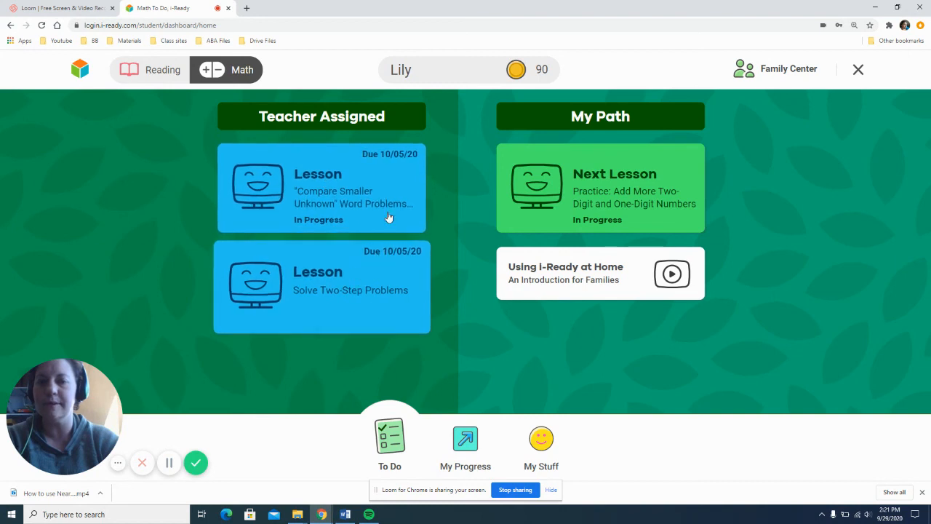
mouse_move(472, 186)
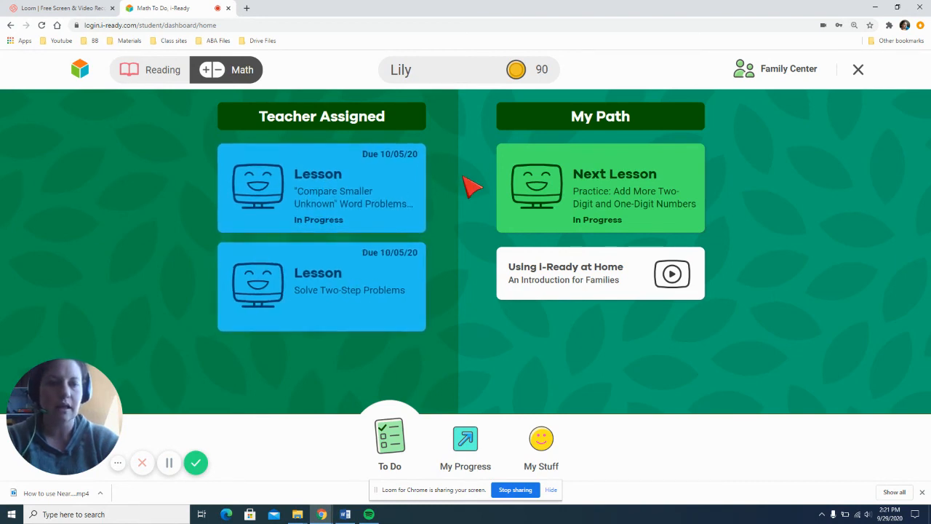
mouse_move(502, 180)
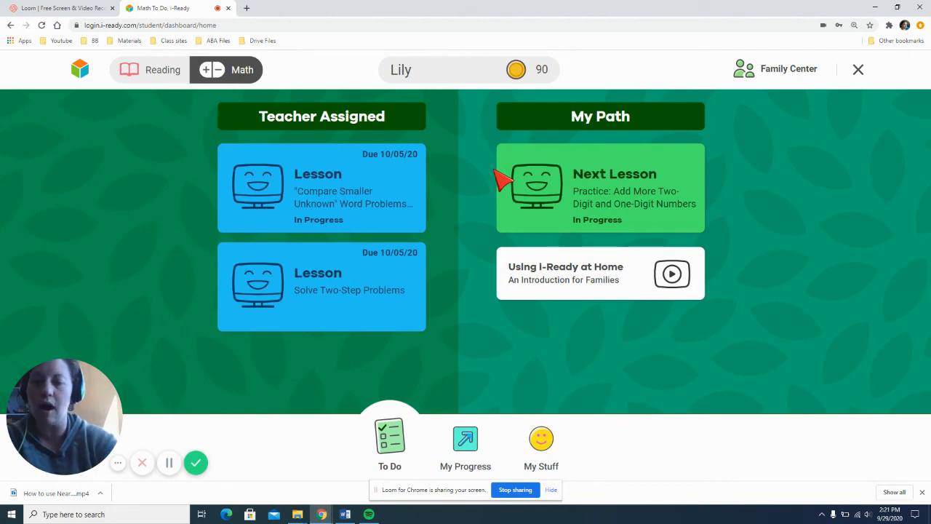
mouse_move(440, 171)
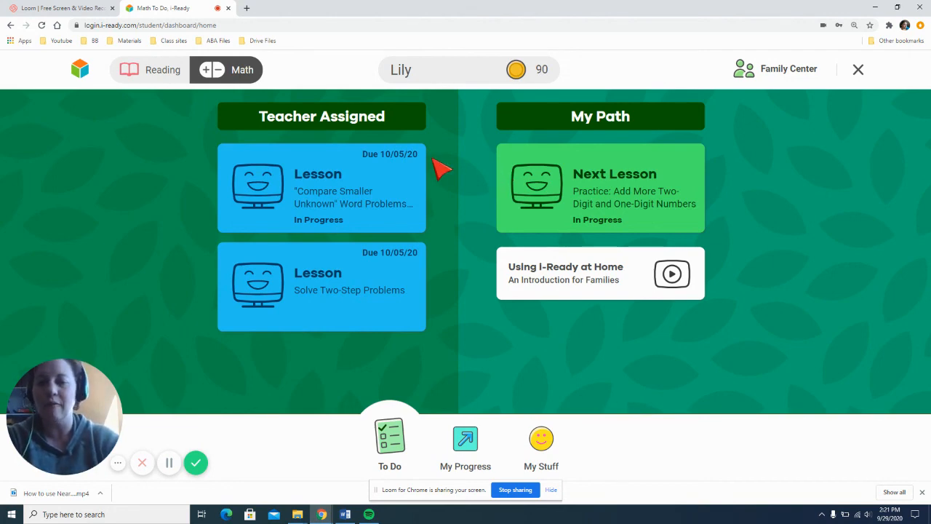